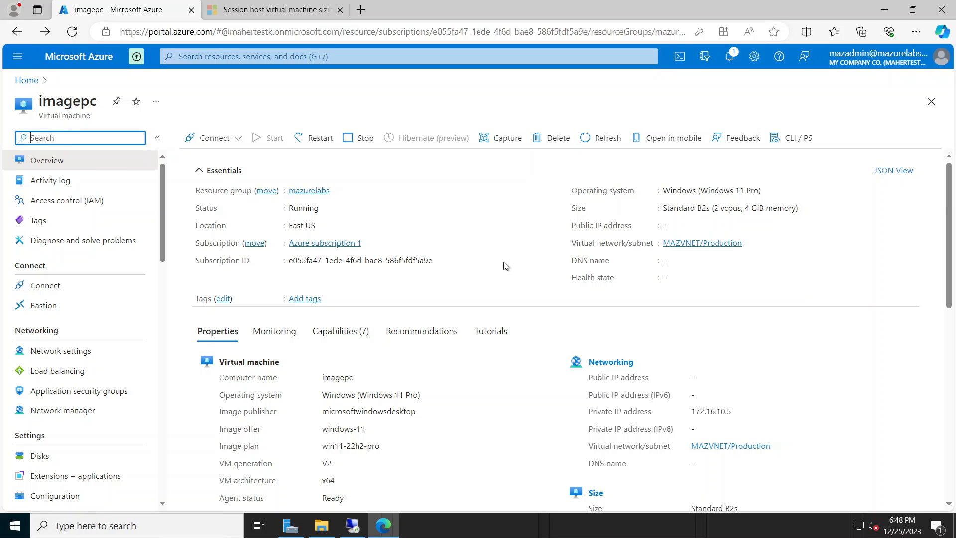
mouse_move(502, 288)
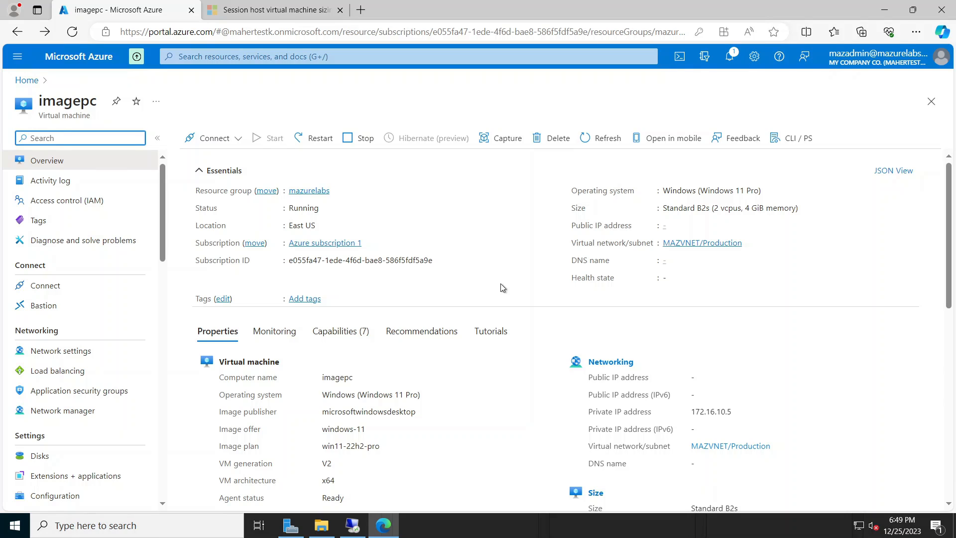
mouse_move(491, 332)
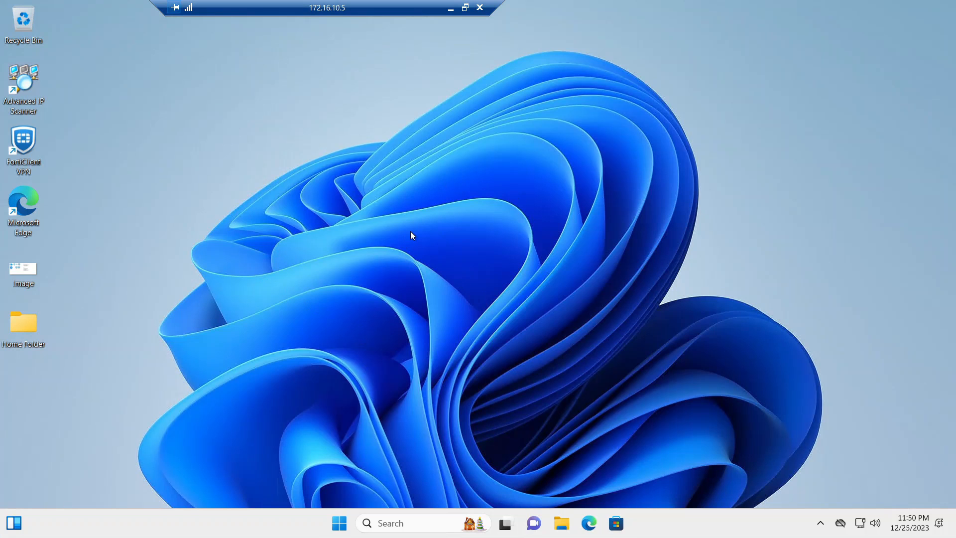
mouse_move(445, 281)
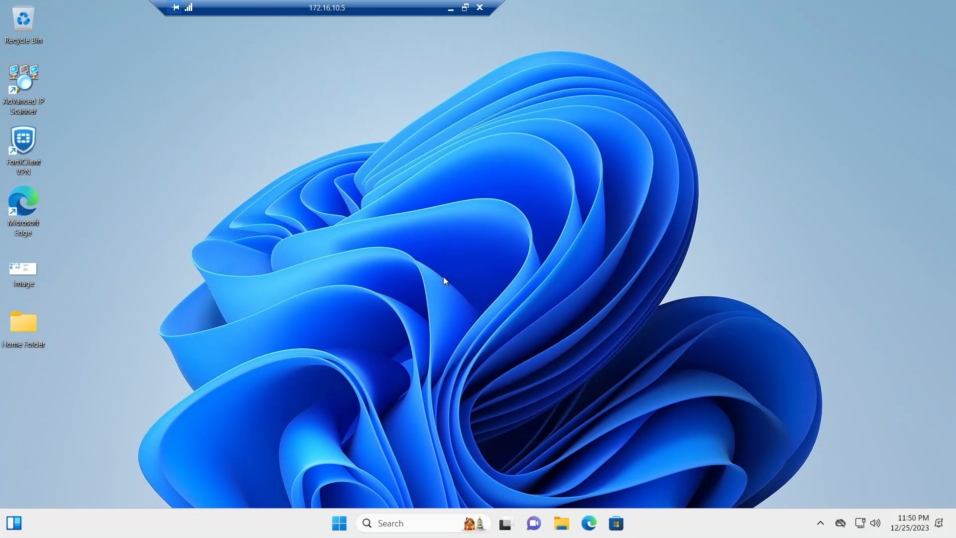
mouse_move(442, 280)
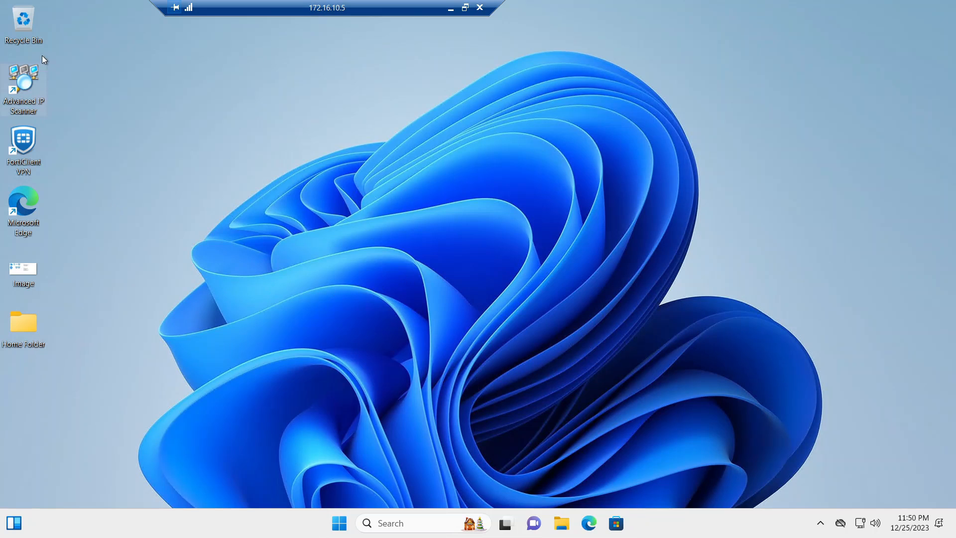
mouse_move(192, 169)
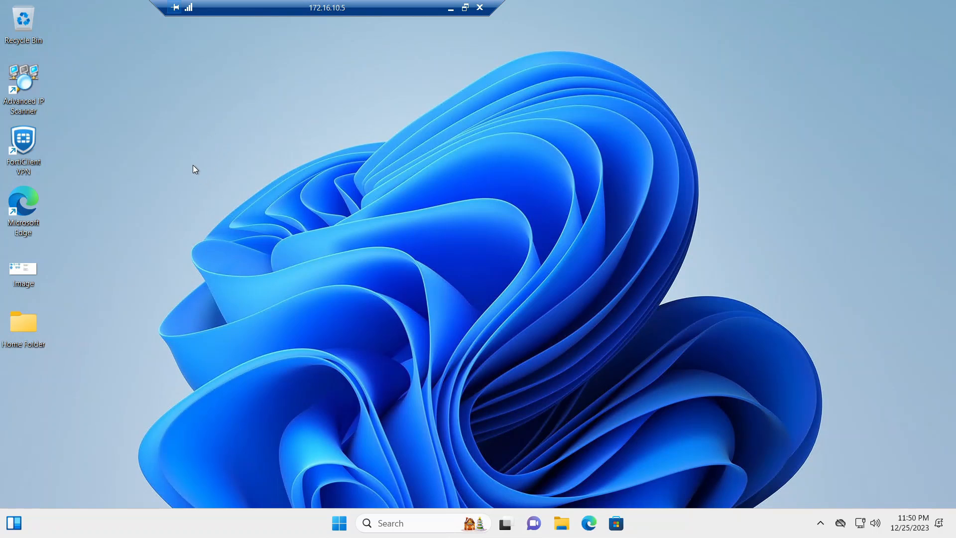
mouse_move(191, 184)
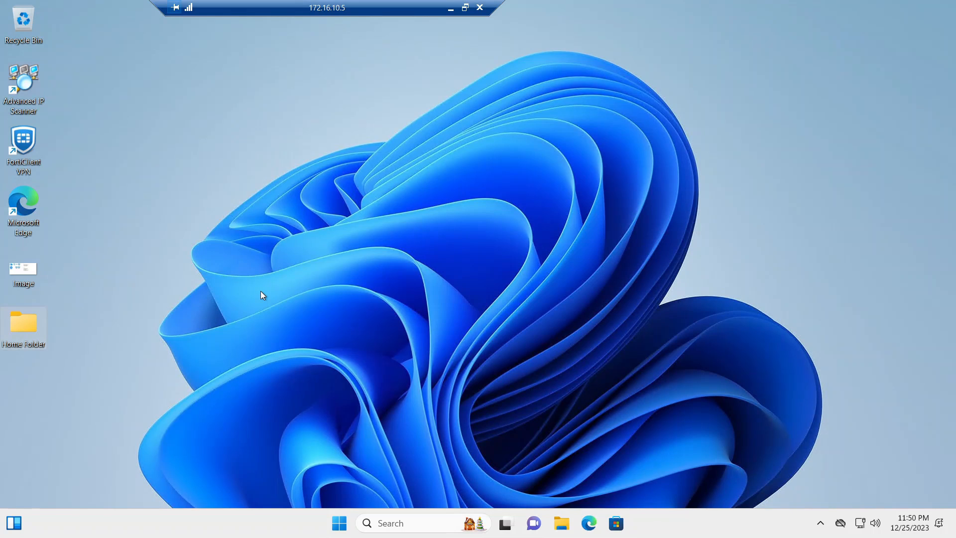
- Run sysprep from C:\Windows\System32\Sysprep as administrator
click(560, 523)
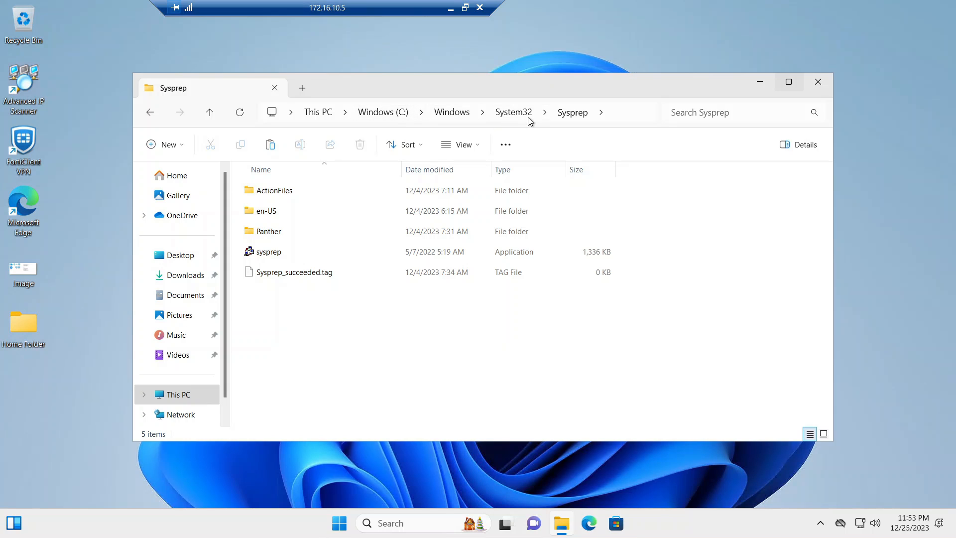
click(294, 272)
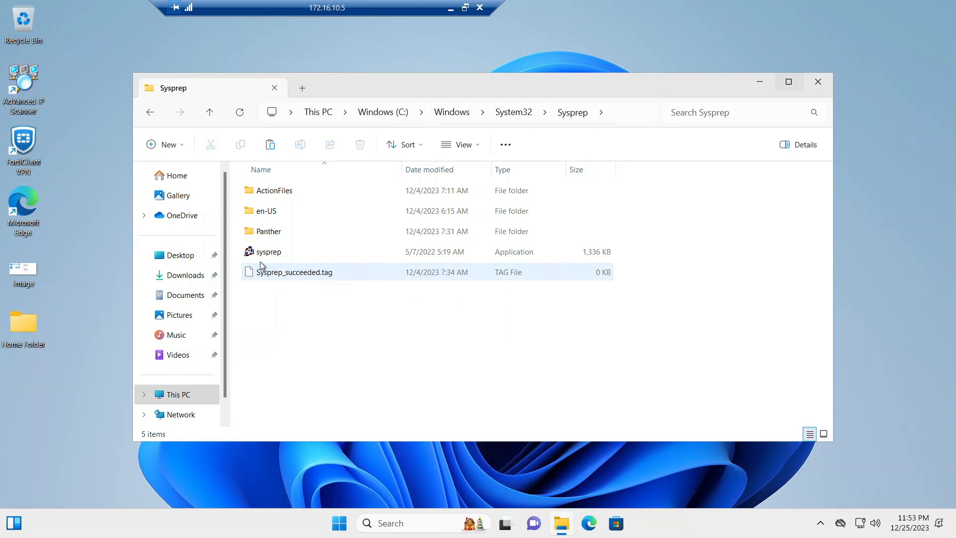
click(269, 251)
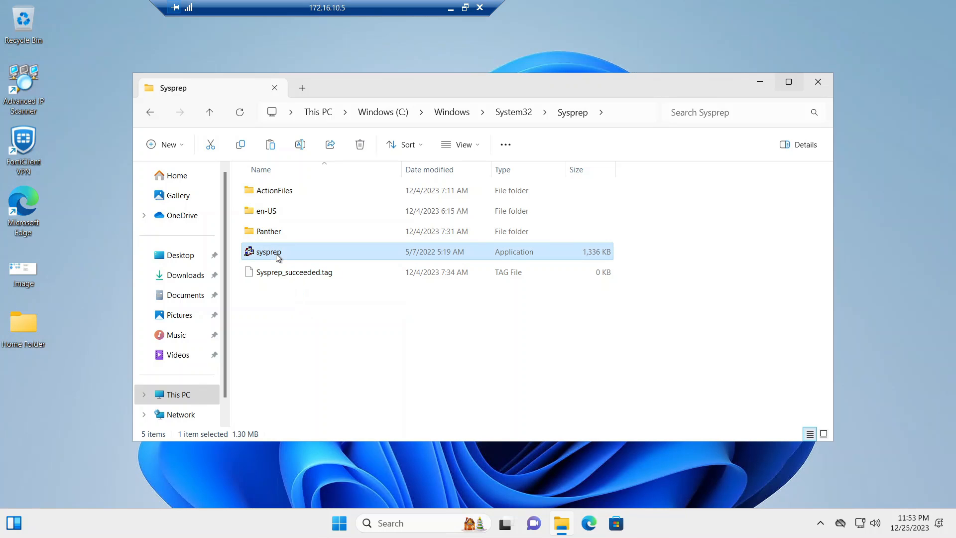
right_click(268, 251)
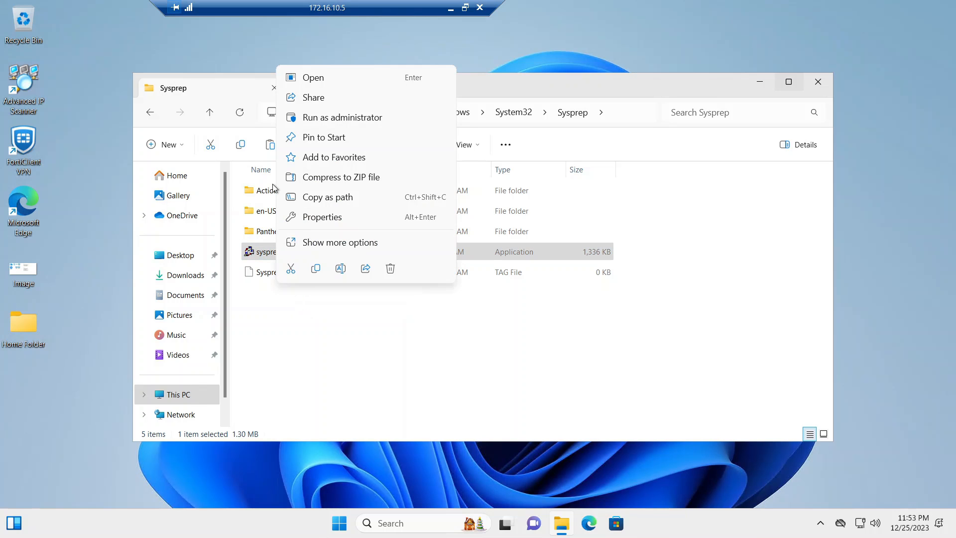
click(313, 77)
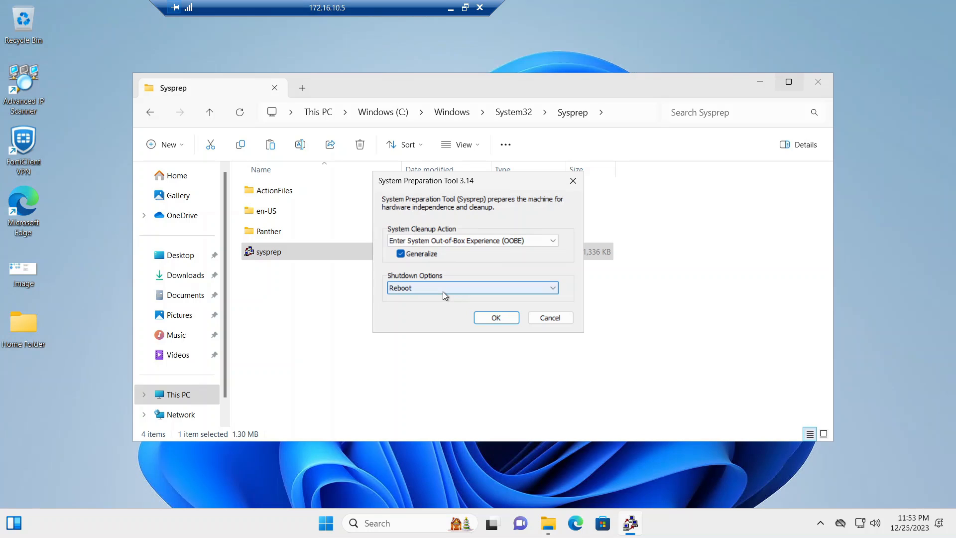
- Run sysprep with Enter System OOBE, Generalize checked, and Shutdown as the shutdown option
click(472, 288)
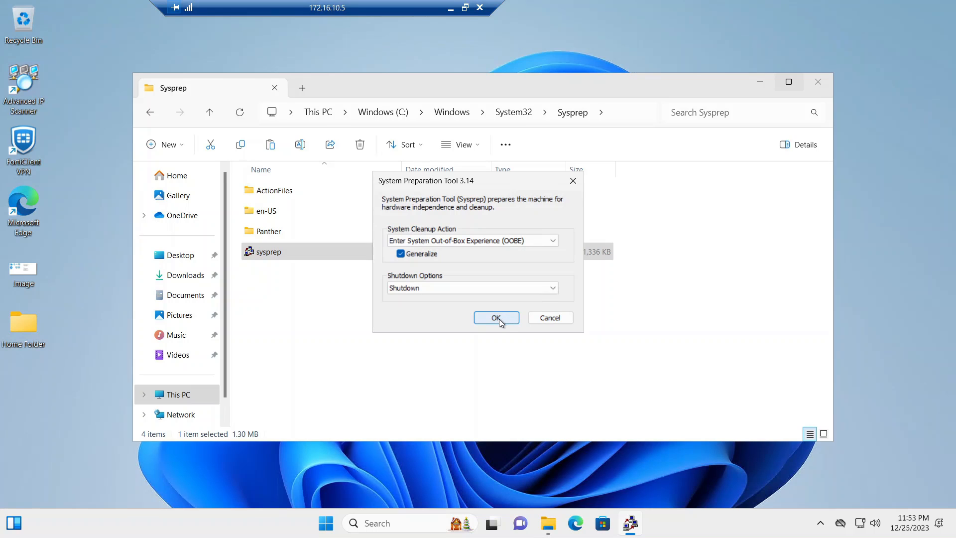
click(496, 318)
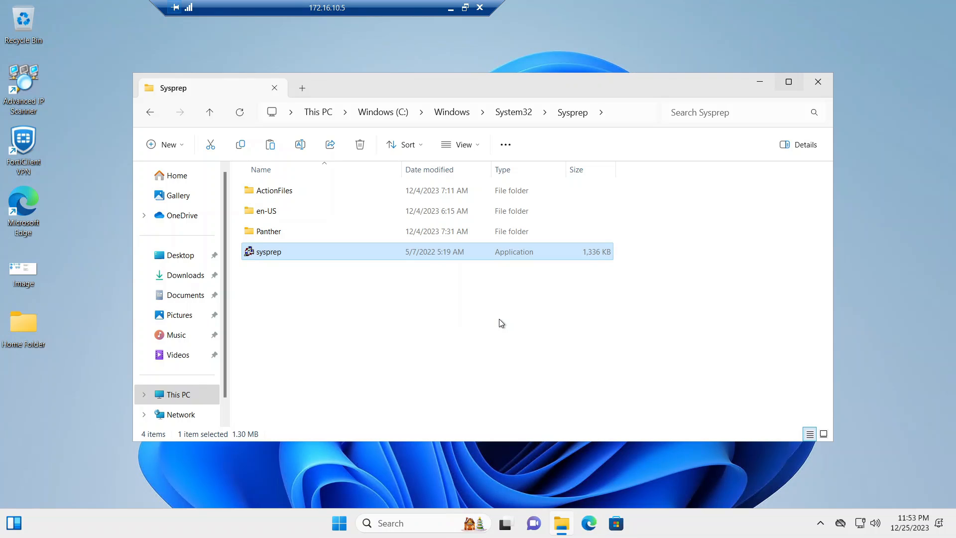
double_click(269, 251)
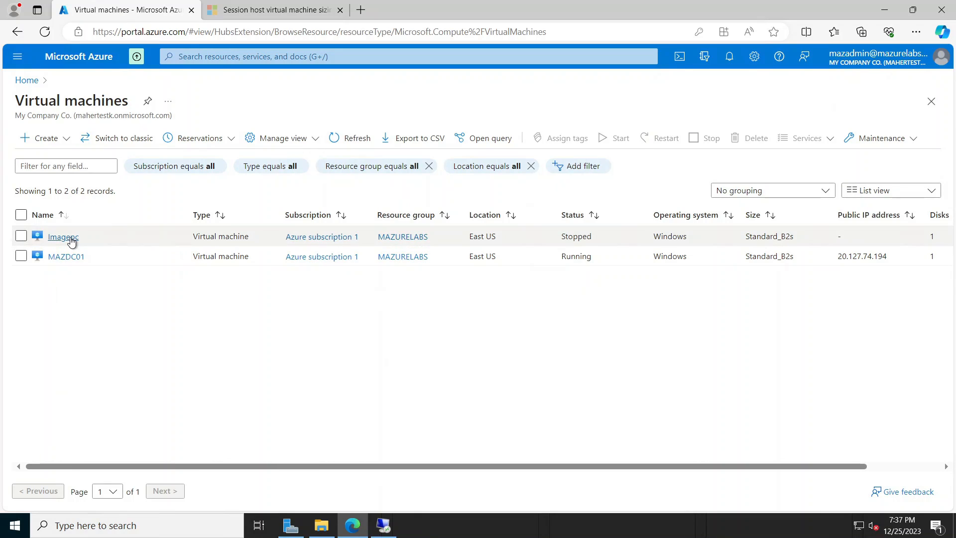
- Open the stopped Imagepc VM from the Virtual machines list
click(62, 237)
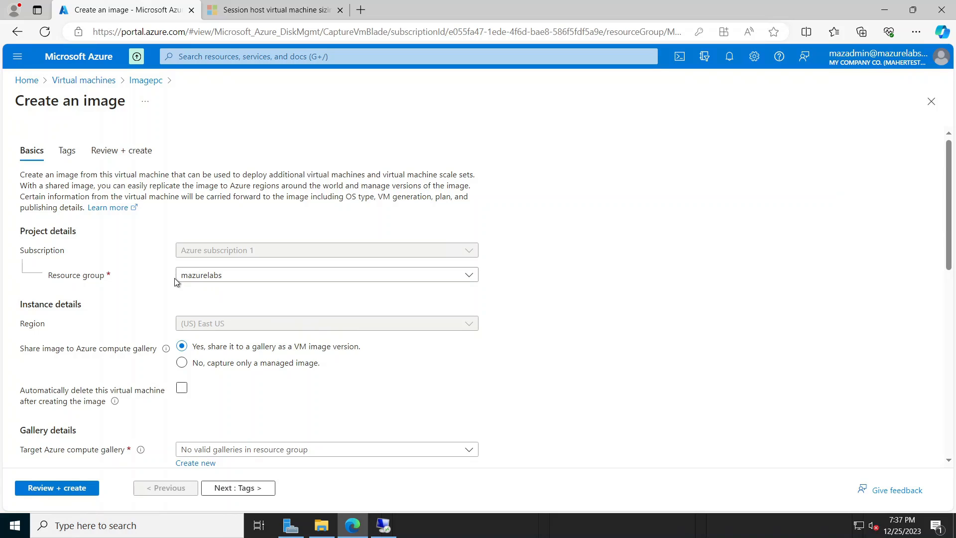
mouse_move(260, 288)
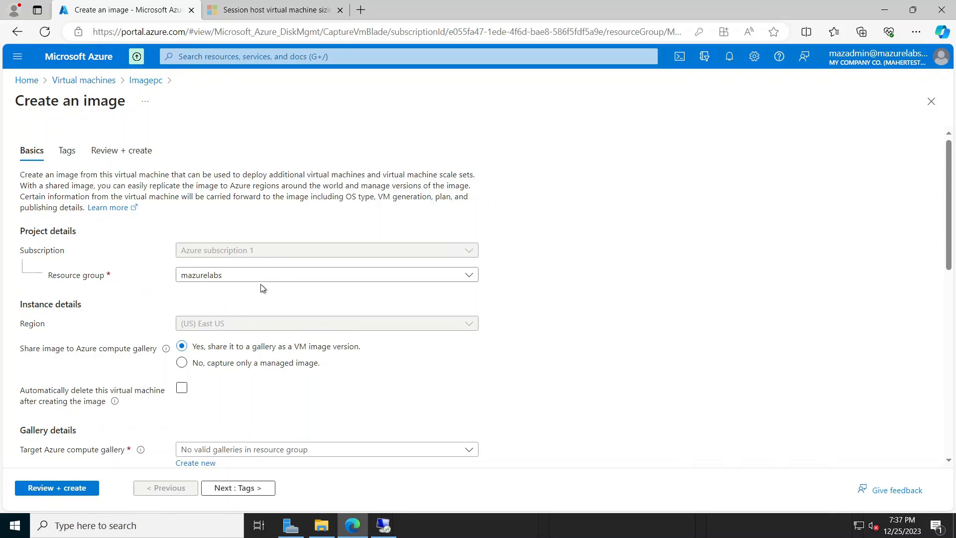
mouse_move(219, 292)
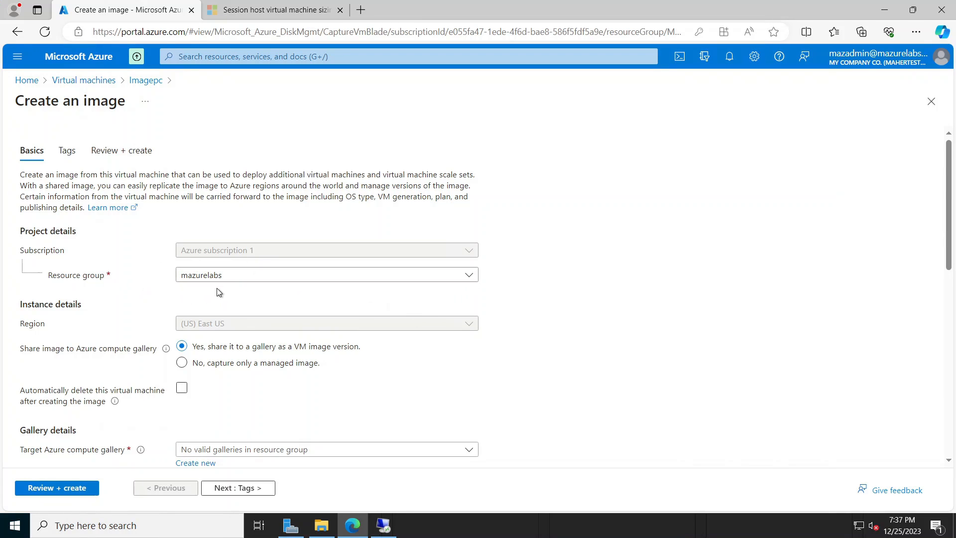
- Capture a managed image only, auto-delete the VM afterward, and name the image Imagepc-1
scroll(down, 3)
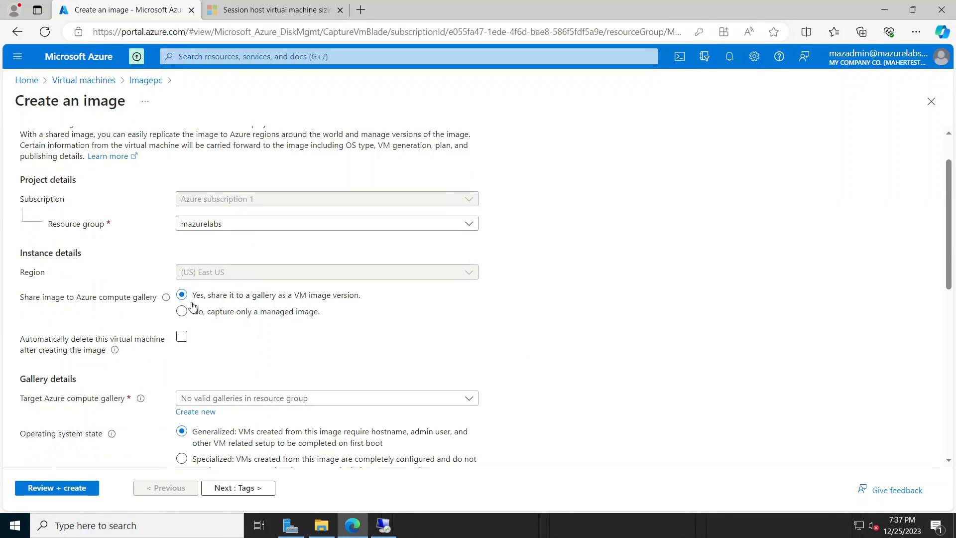
click(182, 310)
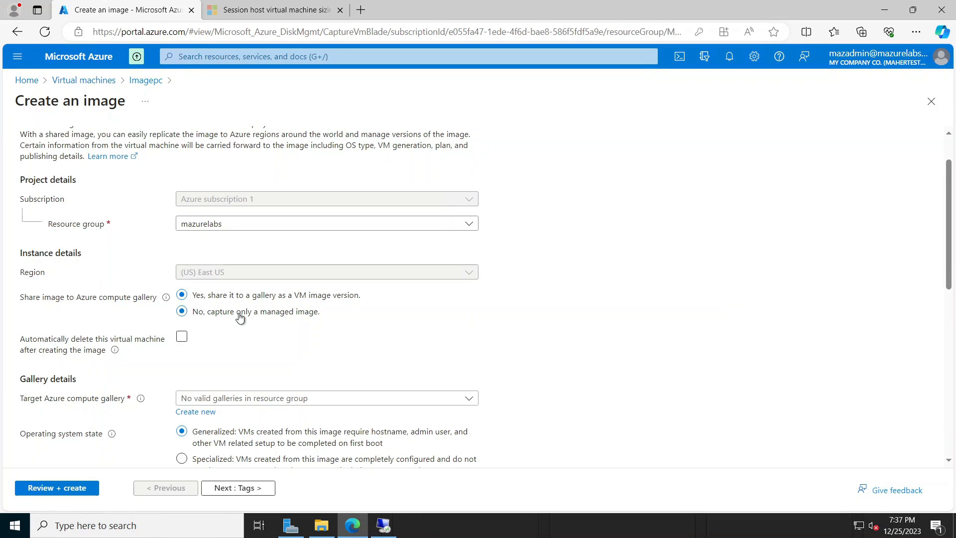
click(182, 311)
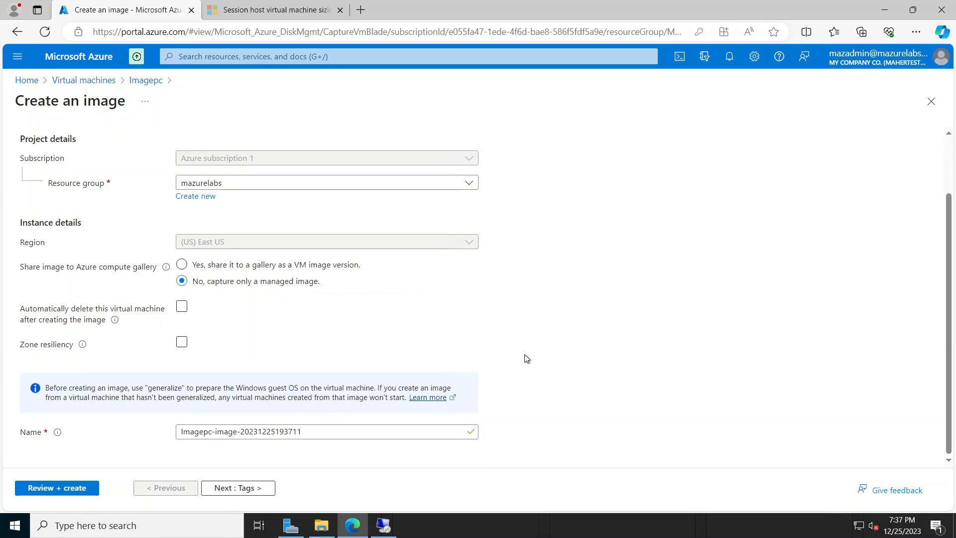
mouse_move(82, 318)
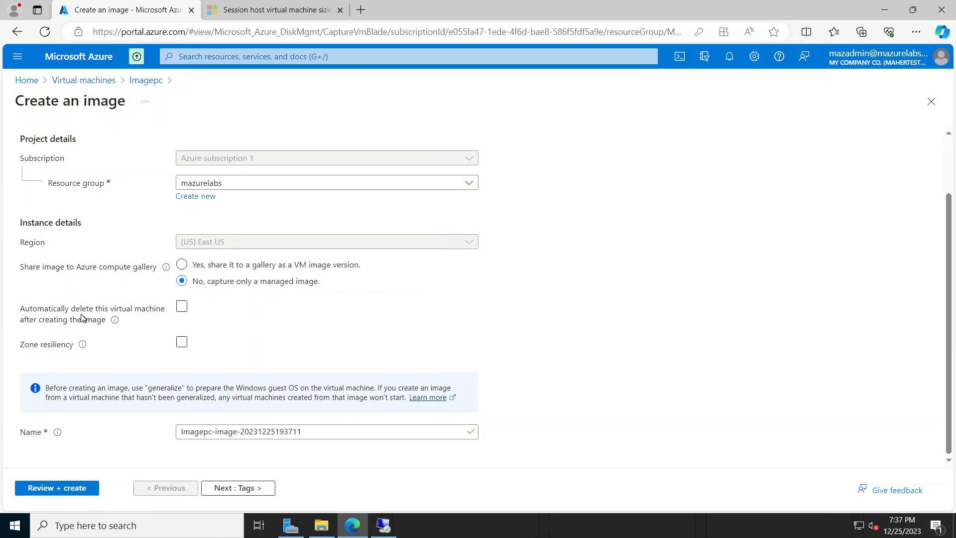
mouse_move(168, 325)
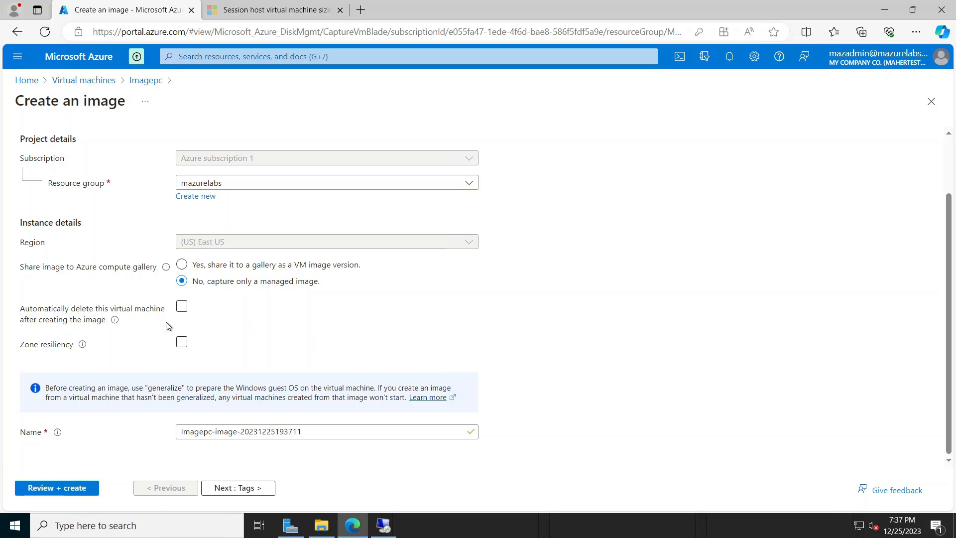
click(181, 305)
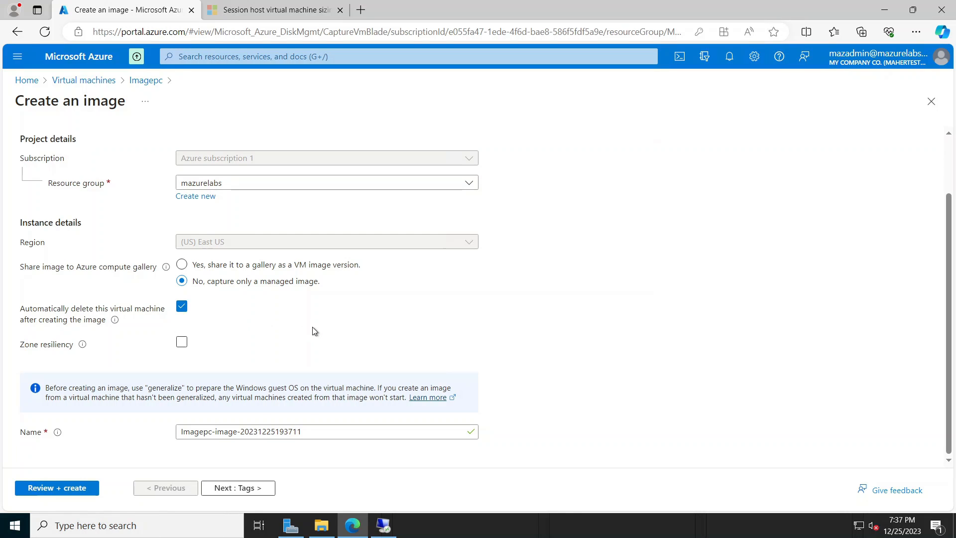
mouse_move(367, 359)
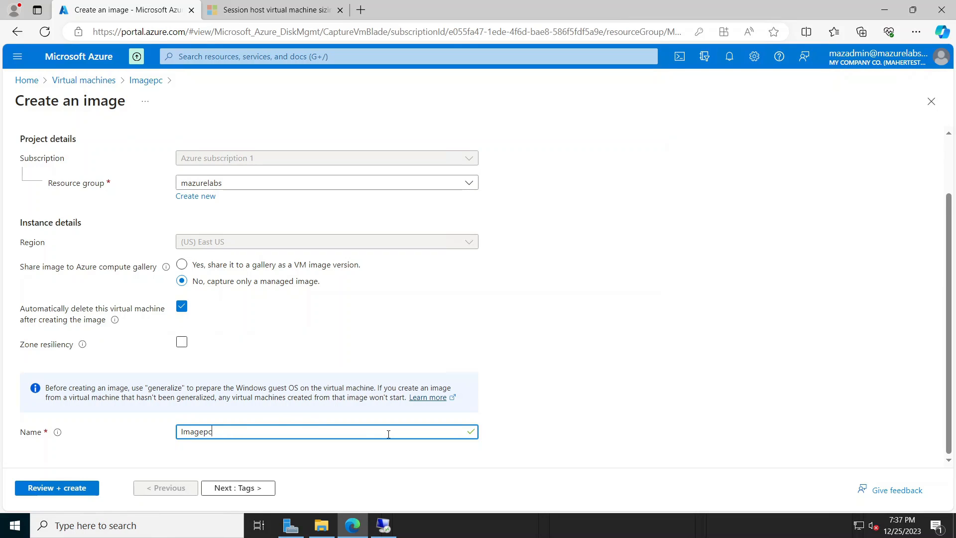
text(-1)
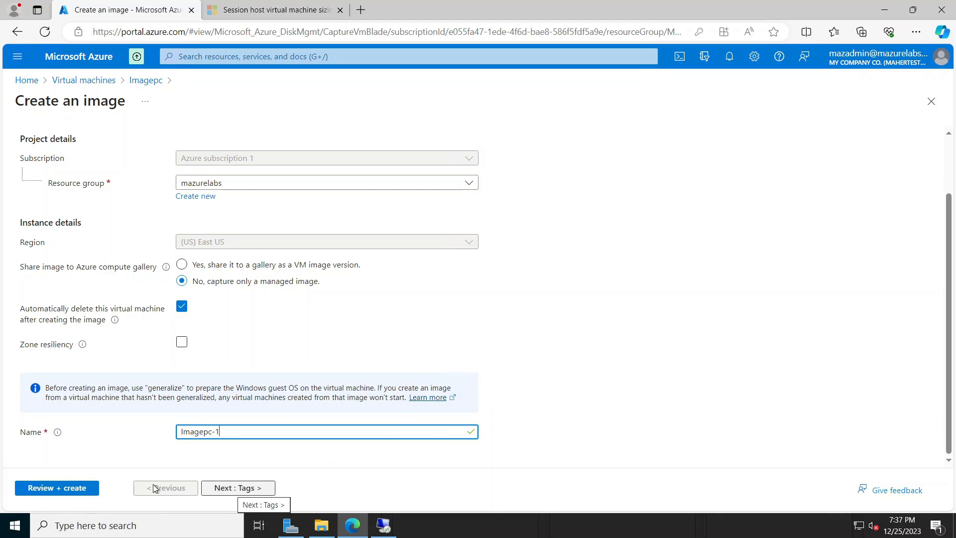
- Validate the Imagepc-1 image settings and submit the image for creation
click(56, 487)
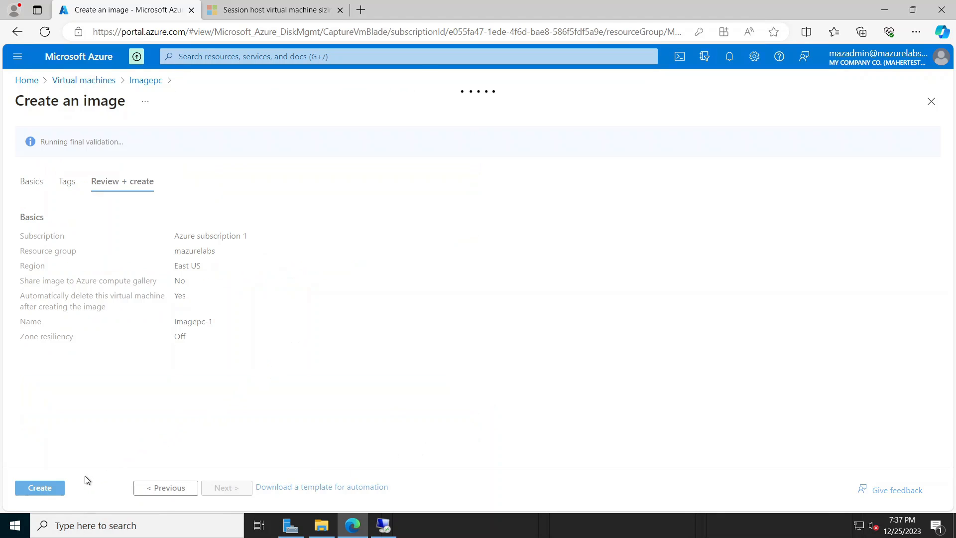
click(39, 487)
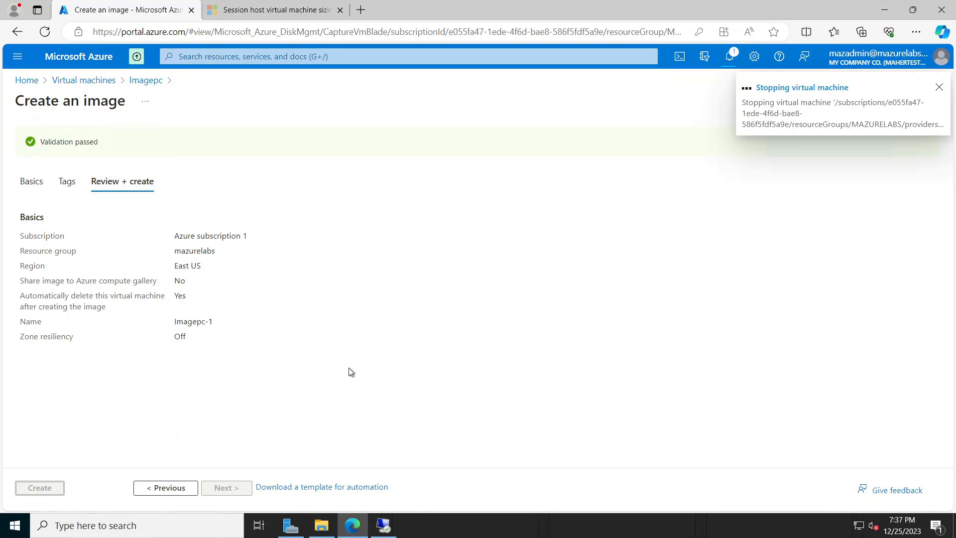
click(39, 487)
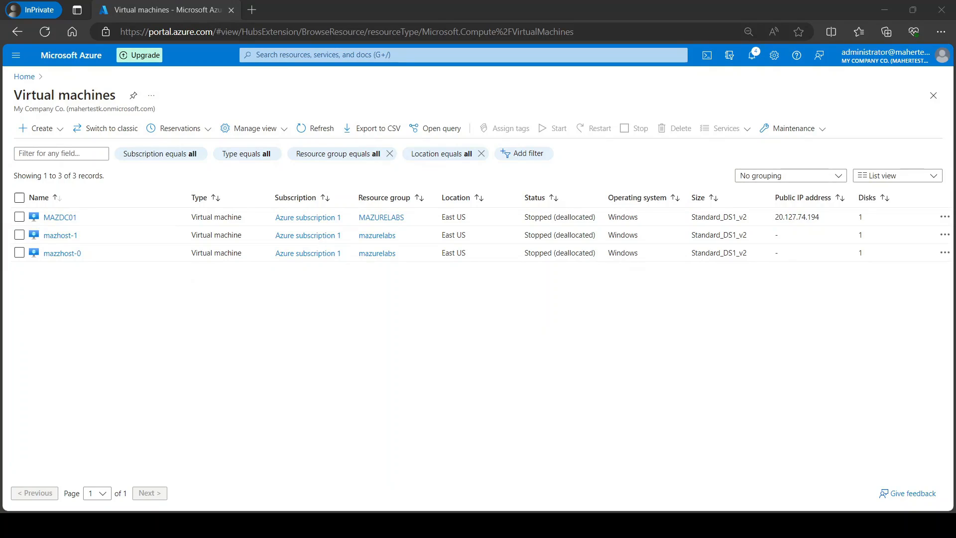
mouse_move(257, 383)
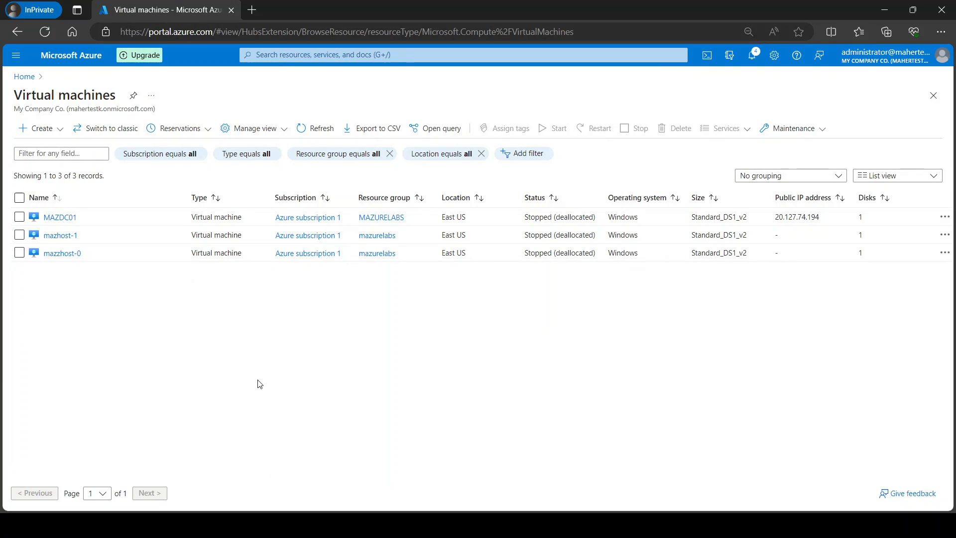
- Choose Azure virtual machine from the Create menu on the Virtual machines page
click(38, 128)
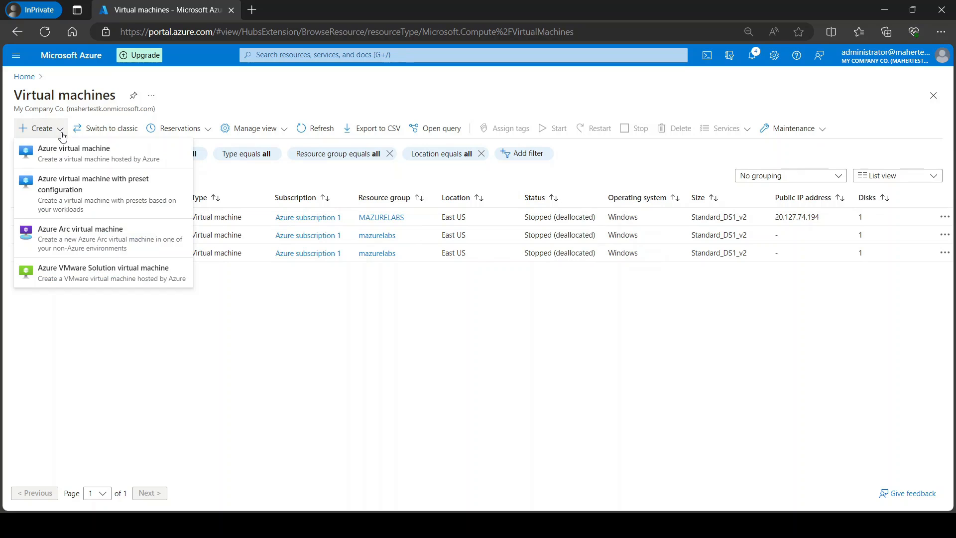
click(73, 153)
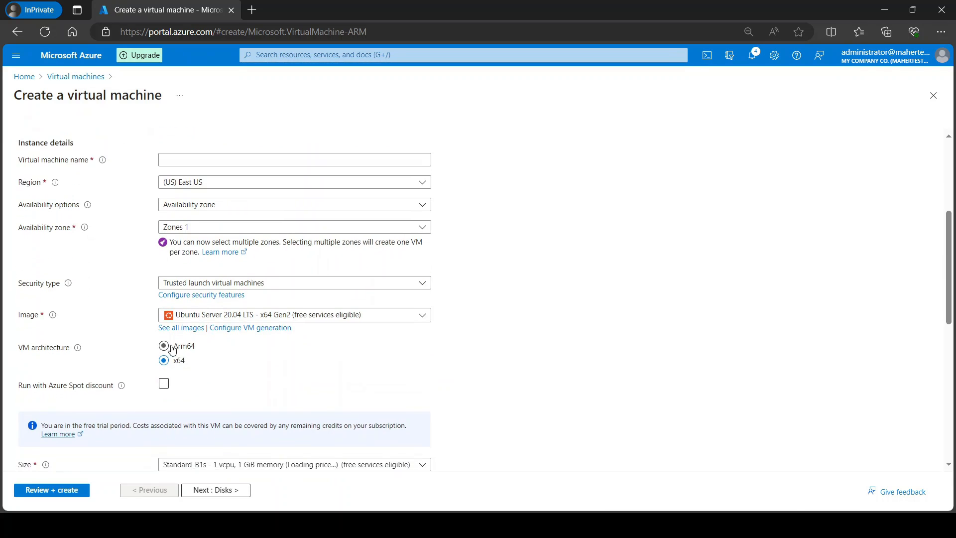
- Pick Imagepc-1 from My Images in the full image list
click(180, 328)
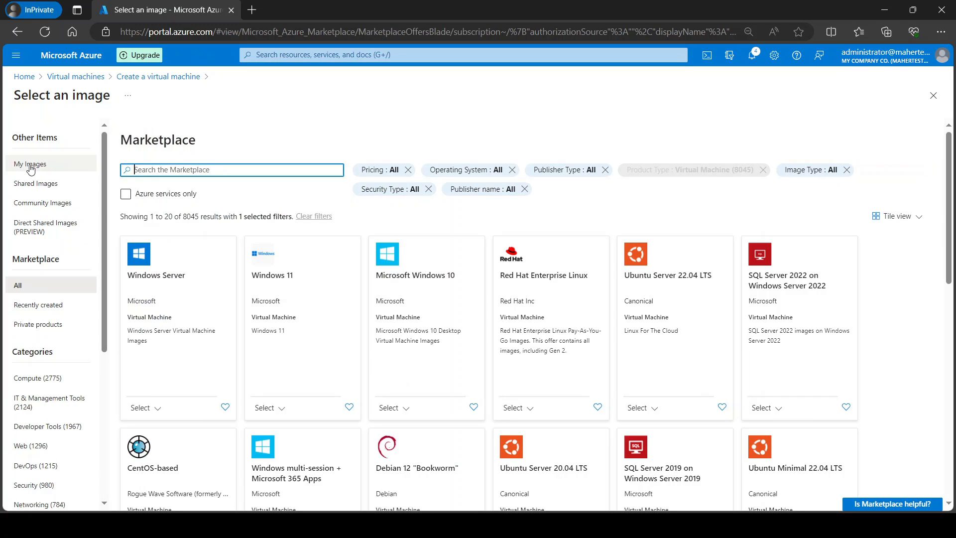
click(30, 163)
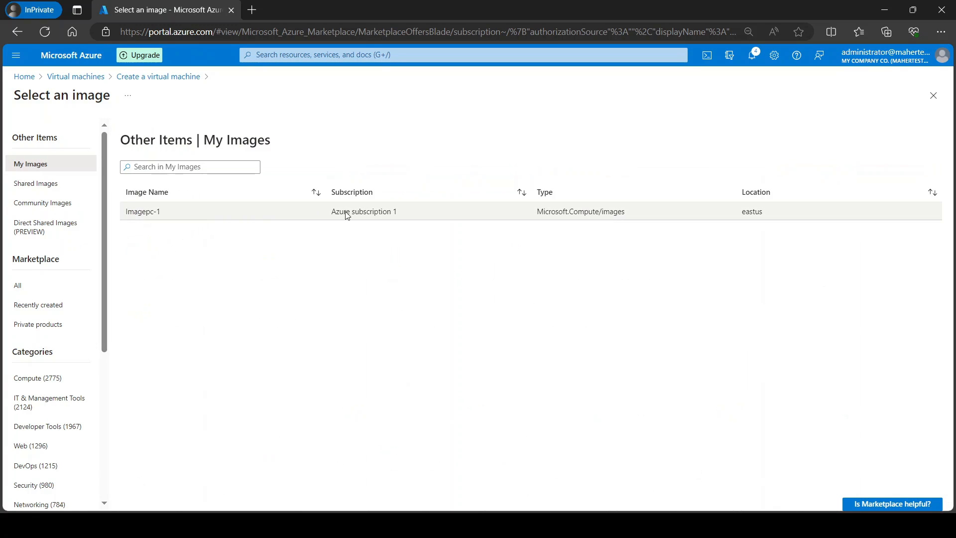
click(143, 211)
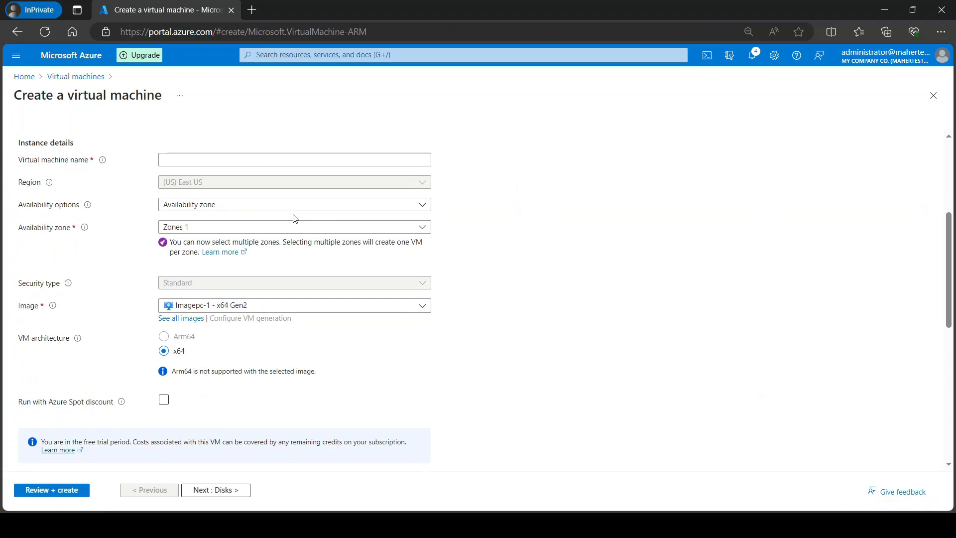